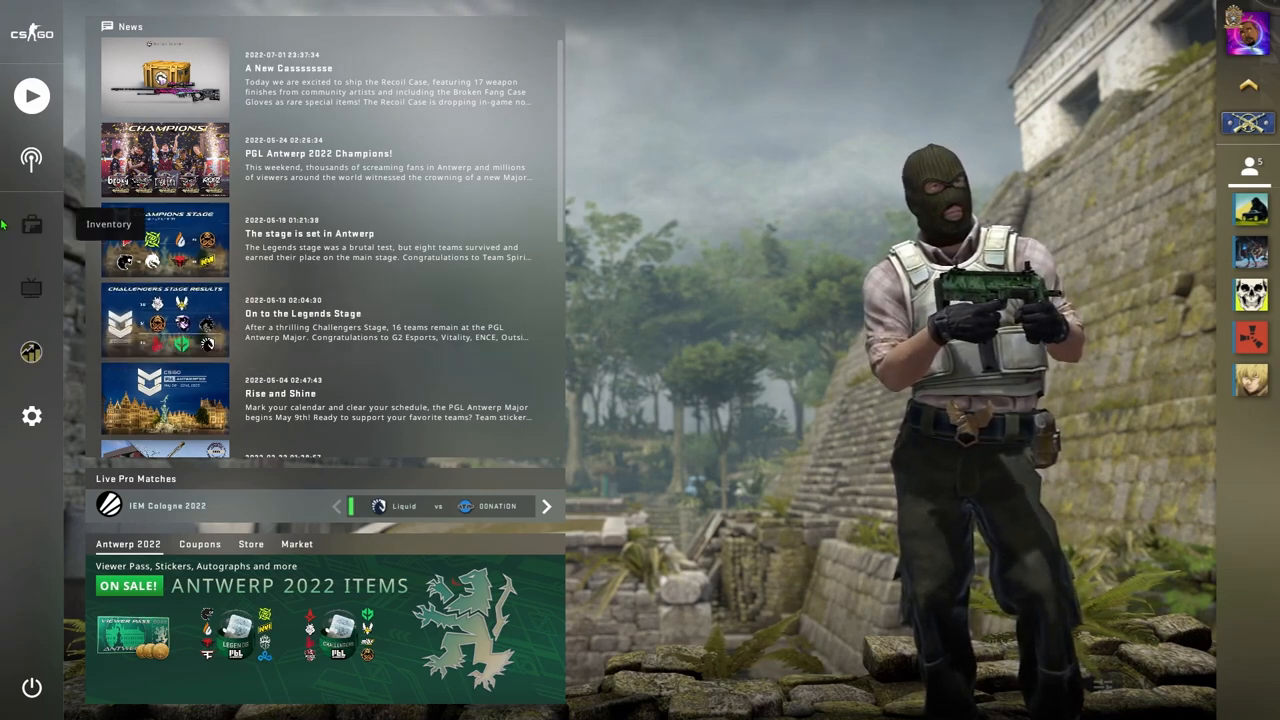
- Switch from the news feed to the Play screen showing Deathmatch matchmaking map groups
left_click(32, 96)
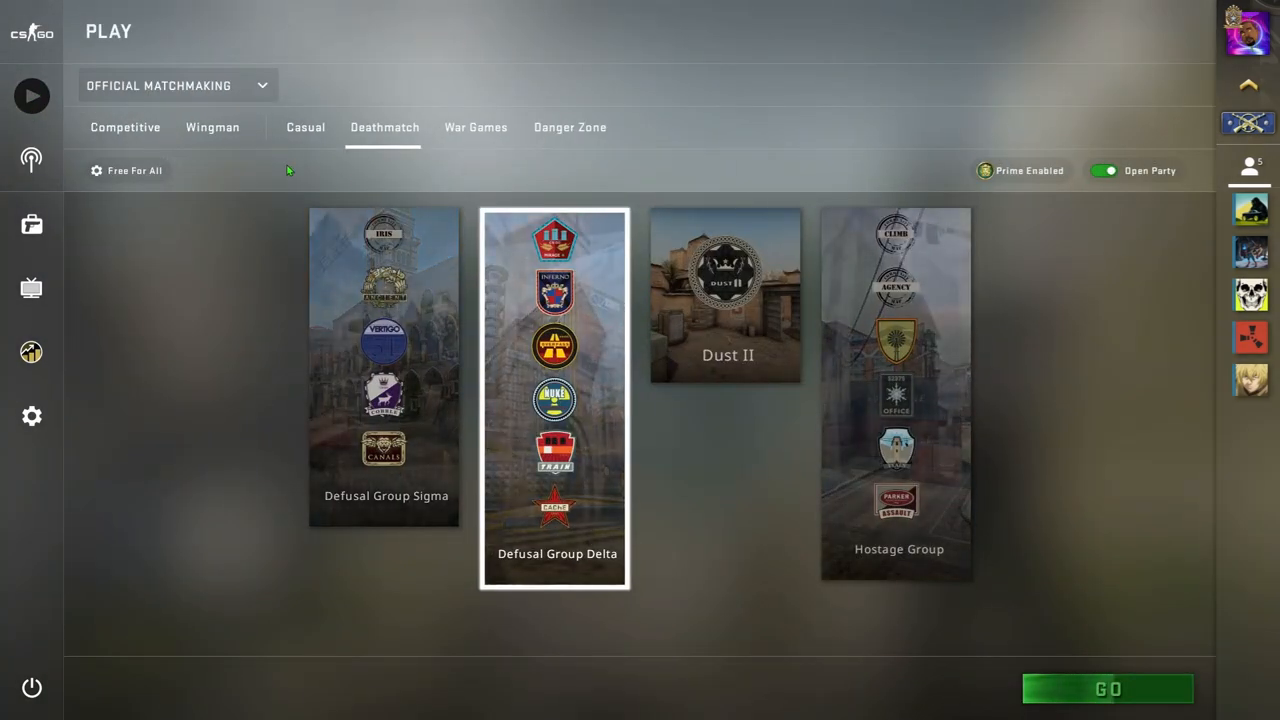